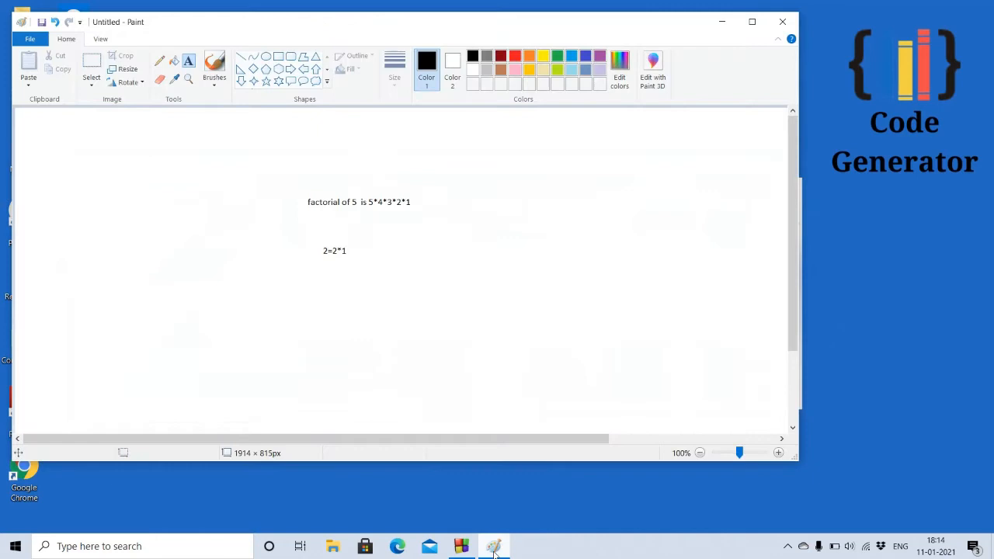
{"action": "mouse_move", "coordinate": [404, 307]}
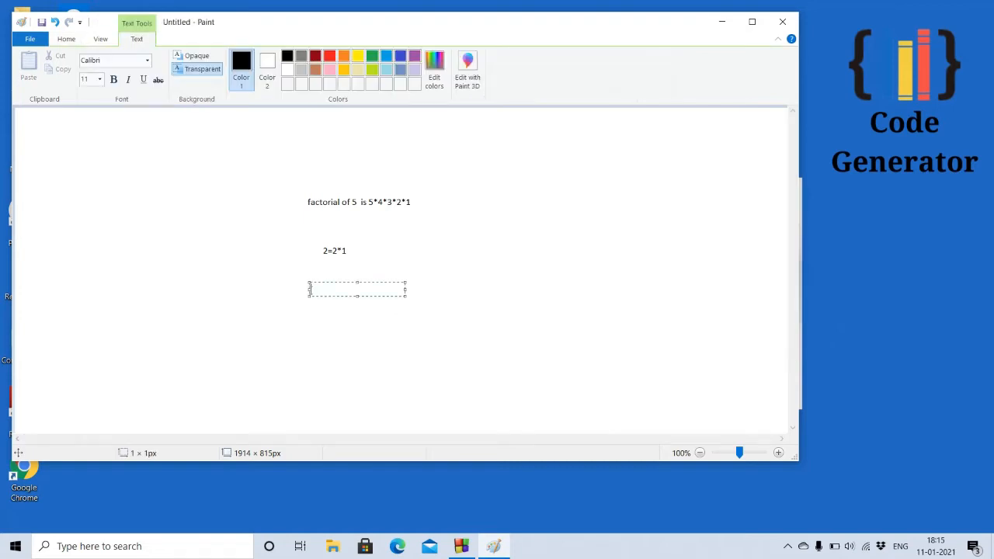
Write the note line 3=3*2*1 on the canvas and commit the text
{"action": "type", "text": "0"}
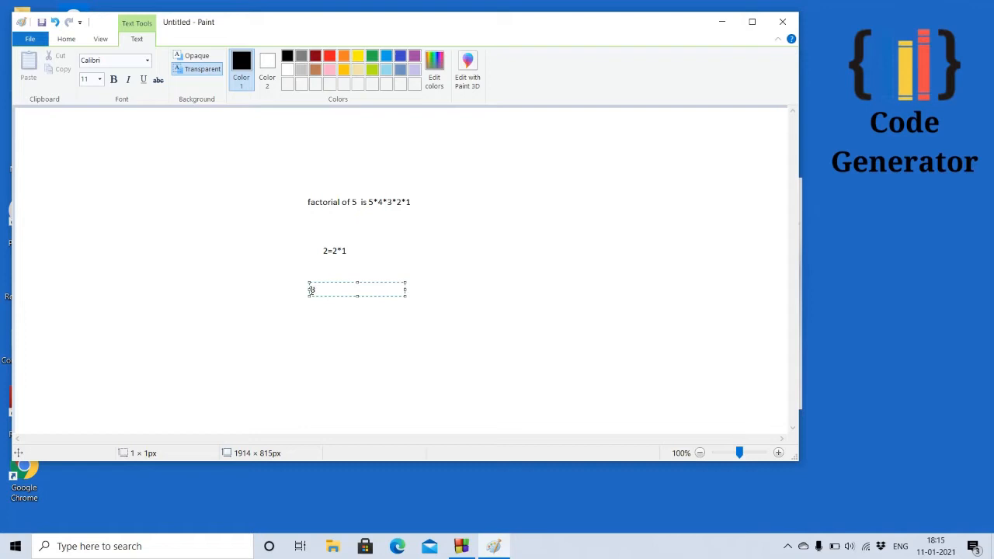
{"action": "type", "text": "=3"}
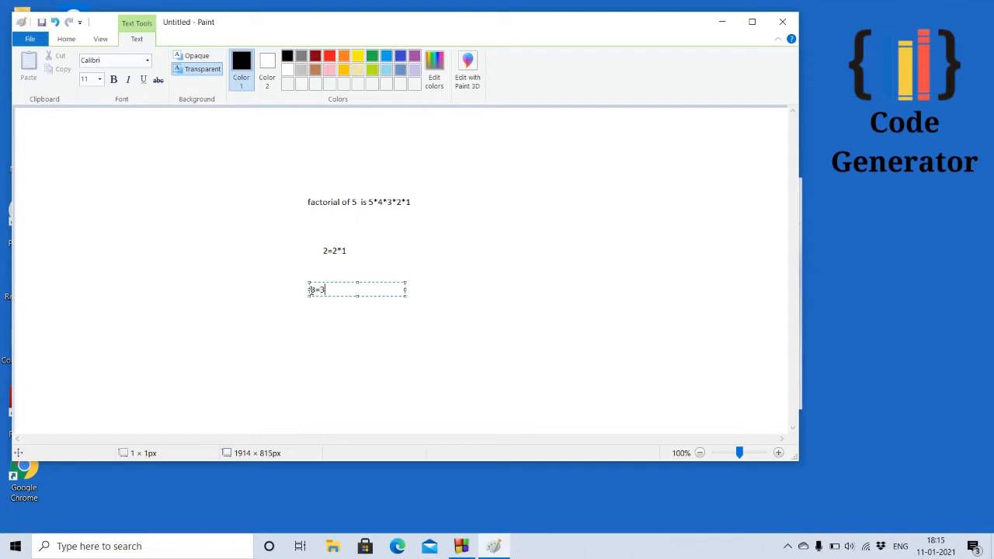
{"action": "type", "text": "*2"}
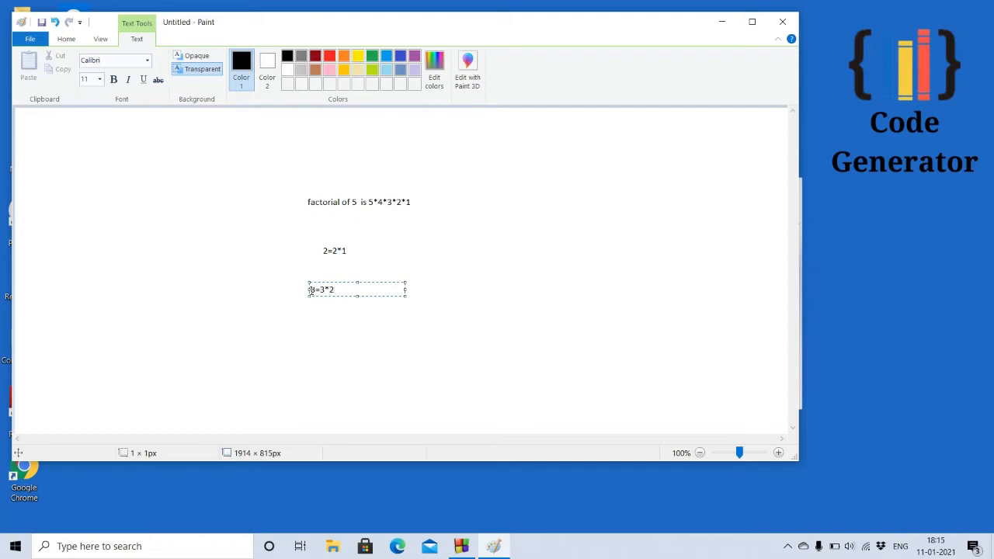
{"action": "type", "text": "*1"}
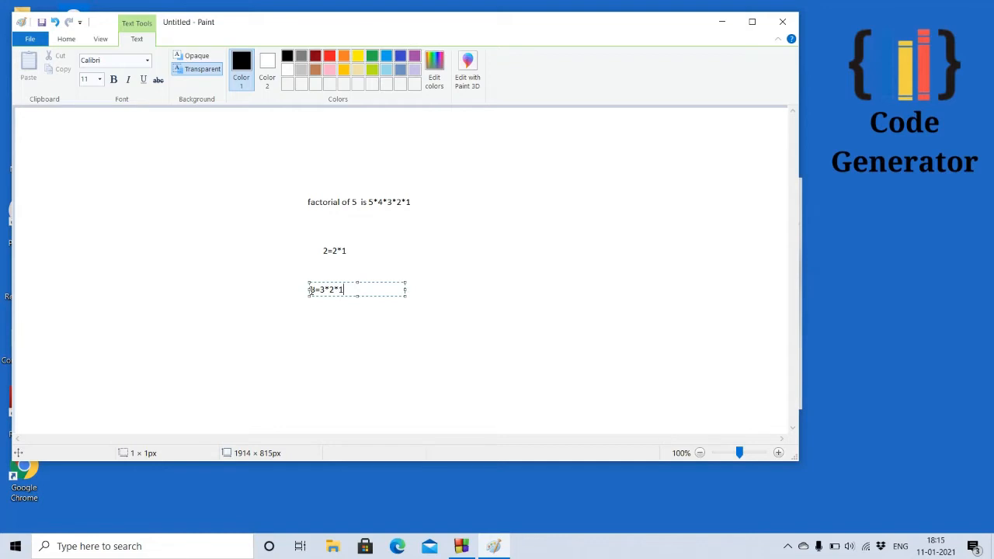
{"action": "left_click", "coordinate": [422, 329]}
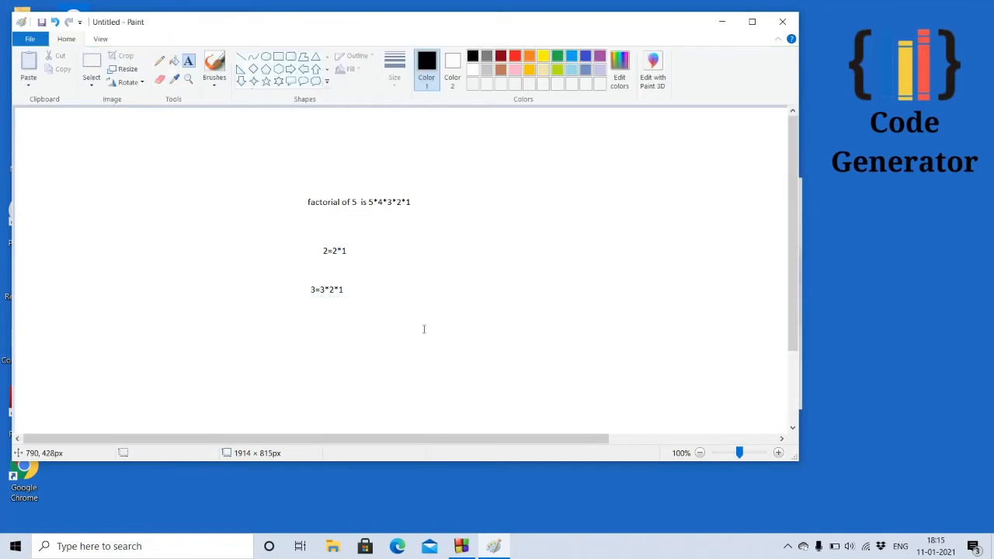
{"action": "mouse_move", "coordinate": [495, 214]}
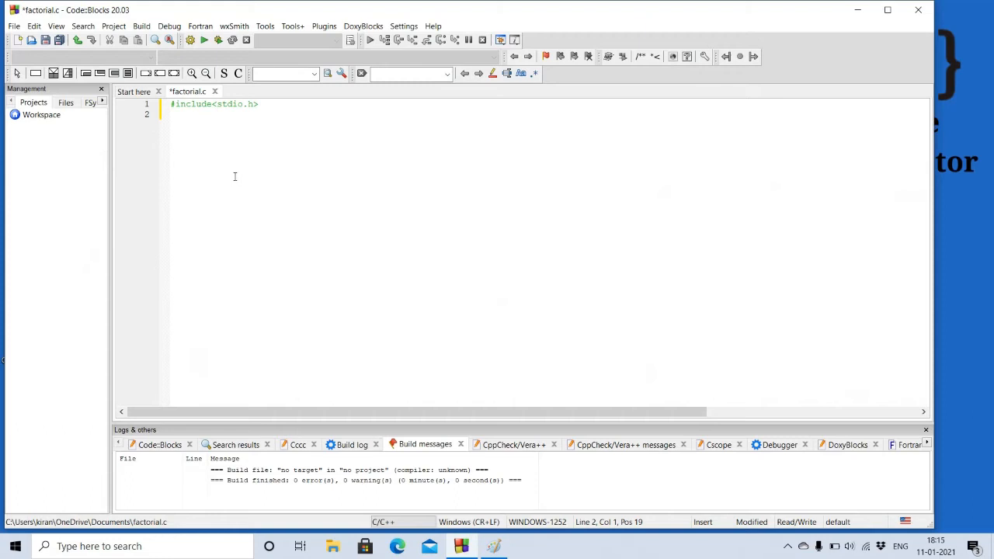
Write int main() under #include<stdio.h> in factorial.c
{"action": "type", "text": "in"}
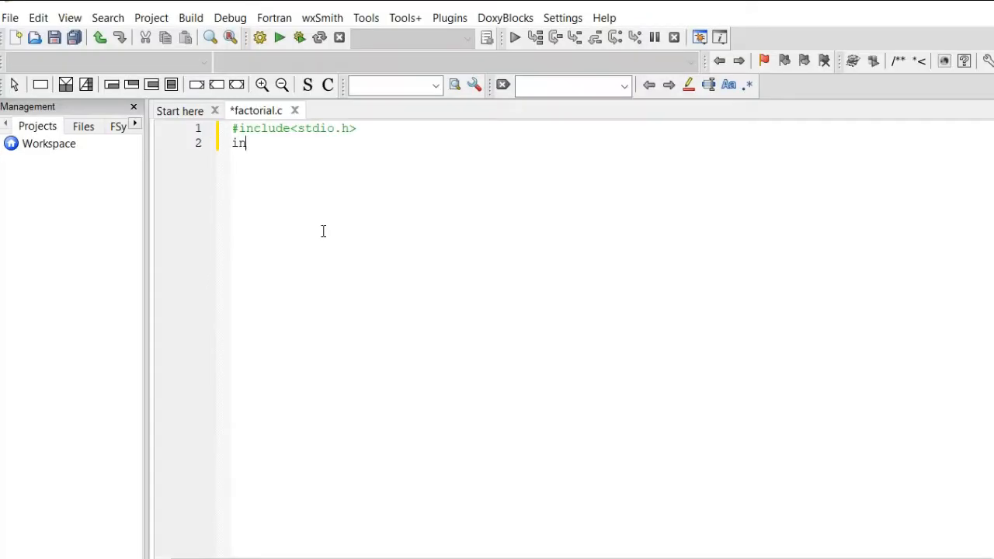
{"action": "type", "text": "t main"}
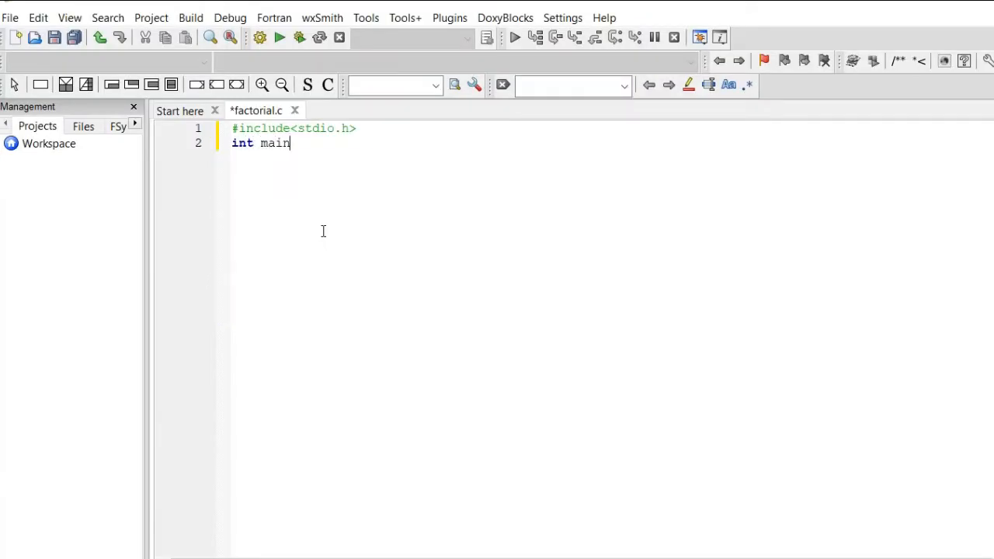
{"action": "type", "text": "()"}
{"action": "type", "text": "{"}
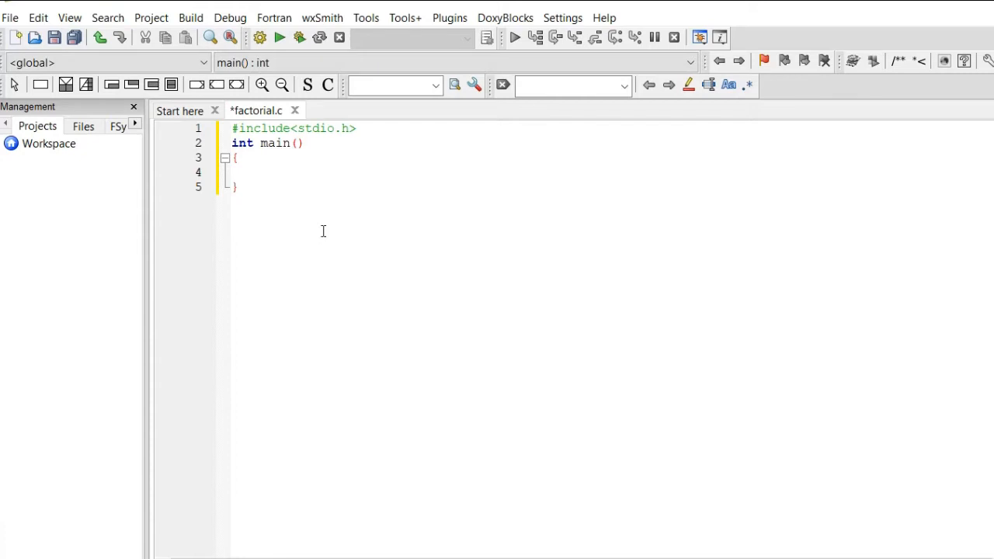
Declare int n,i,fact=1; as the first line of main's body
{"action": "type", "text": "int n"}
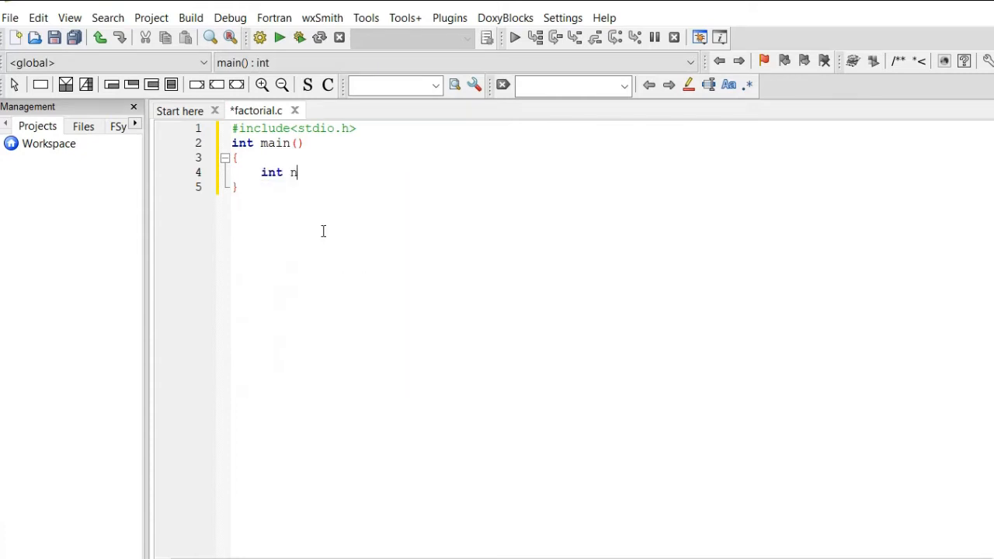
{"action": "type", "text": ","}
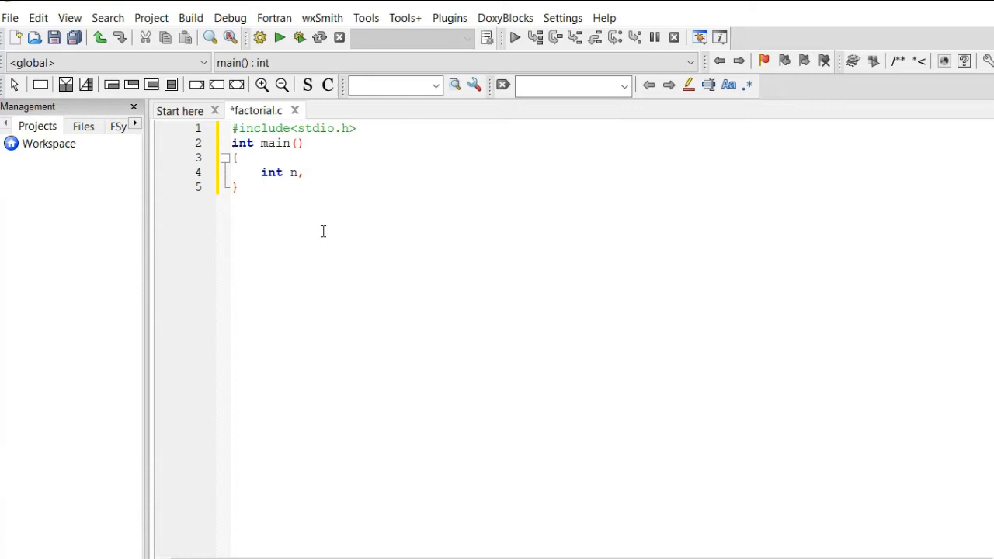
{"action": "type", "text": "i,f"}
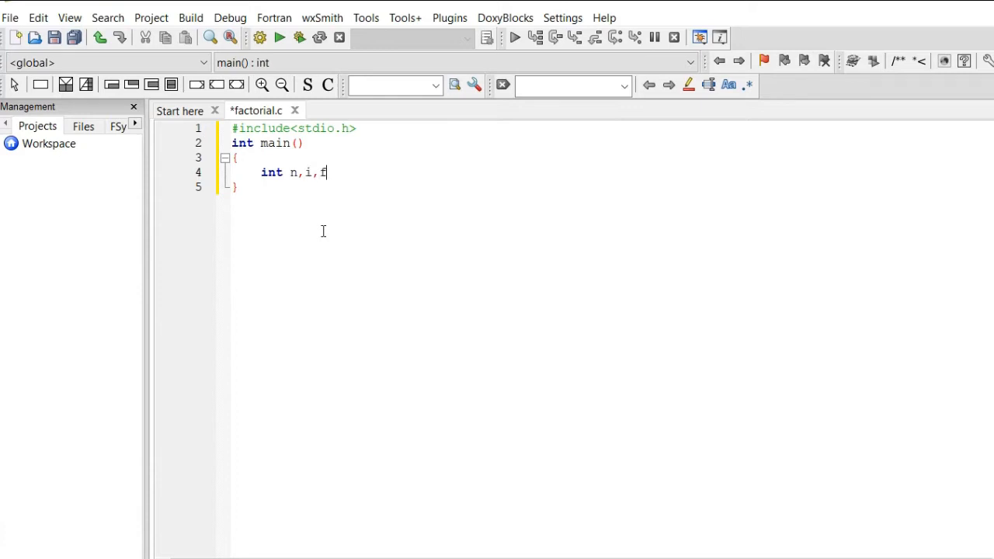
{"action": "type", "text": "act="}
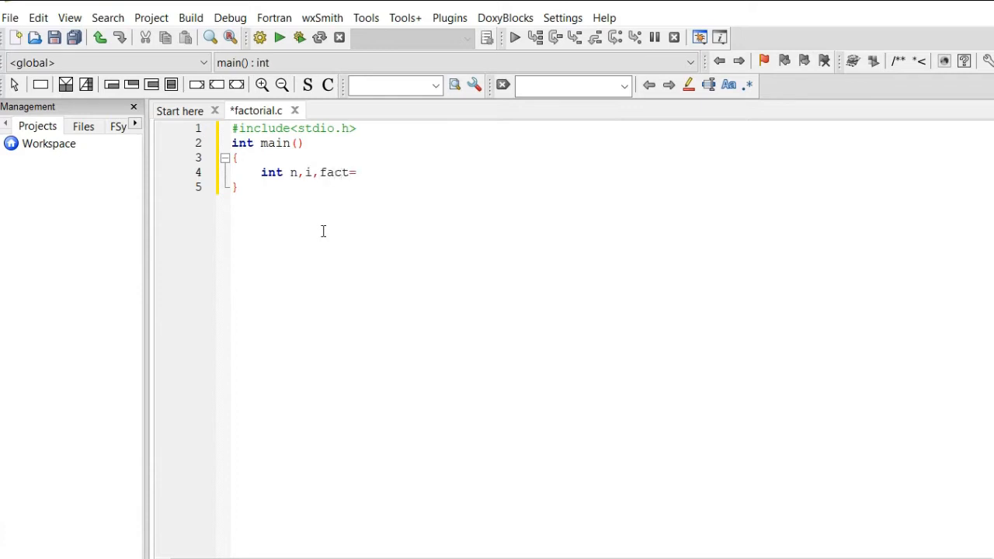
{"action": "type", "text": "1;"}
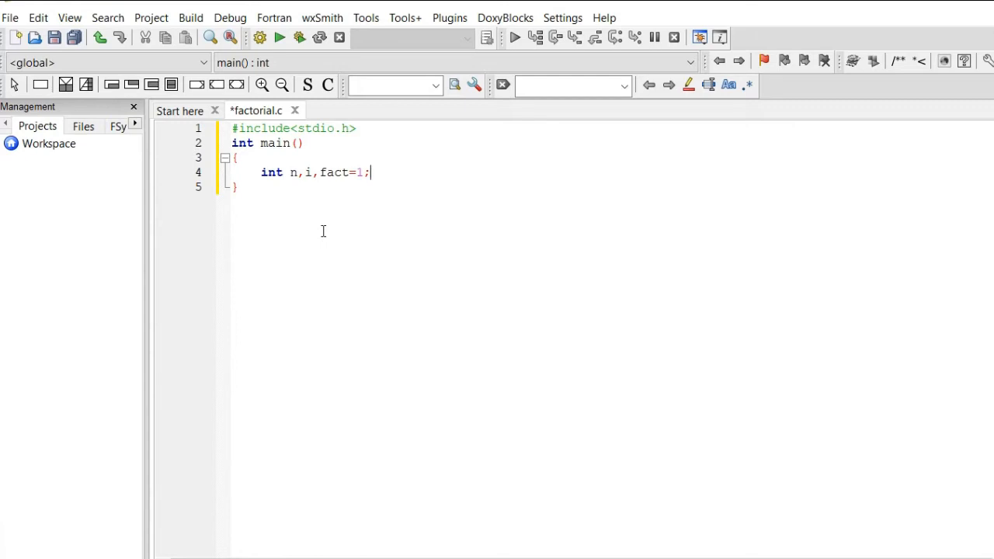
Add printf("enter the n value:"); and begin the scanf line below it
{"action": "type", "text": "pr"}
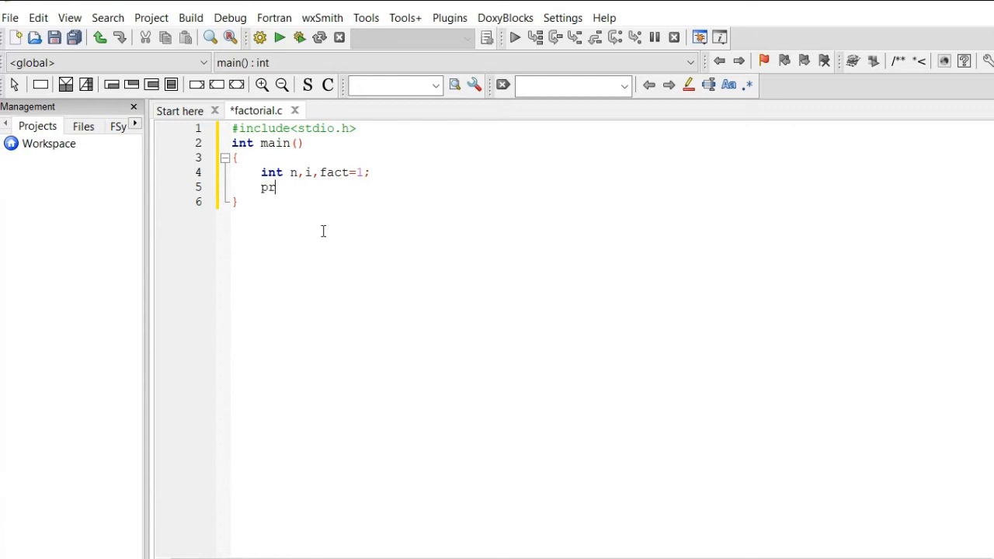
{"action": "type", "text": "intf(\"en"}
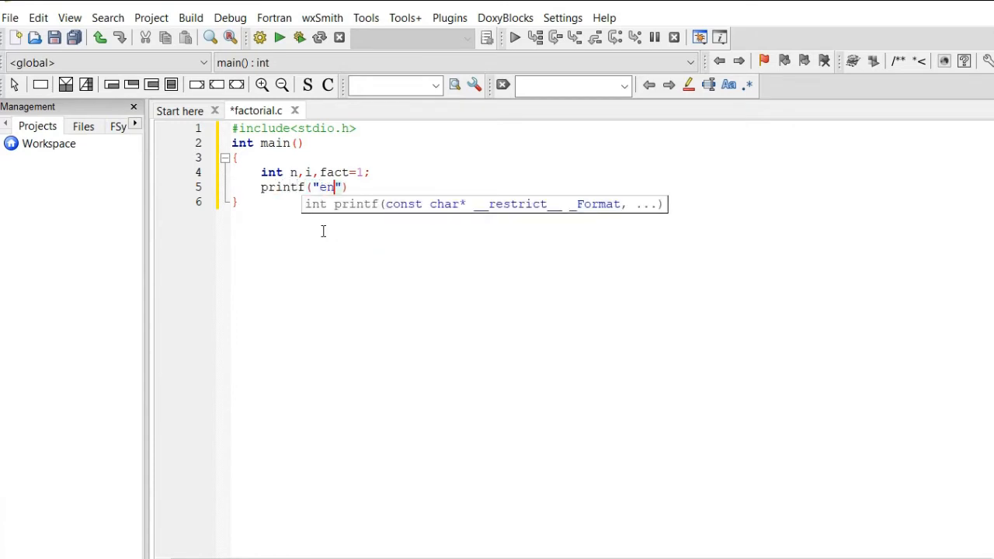
{"action": "type", "text": "ter the"}
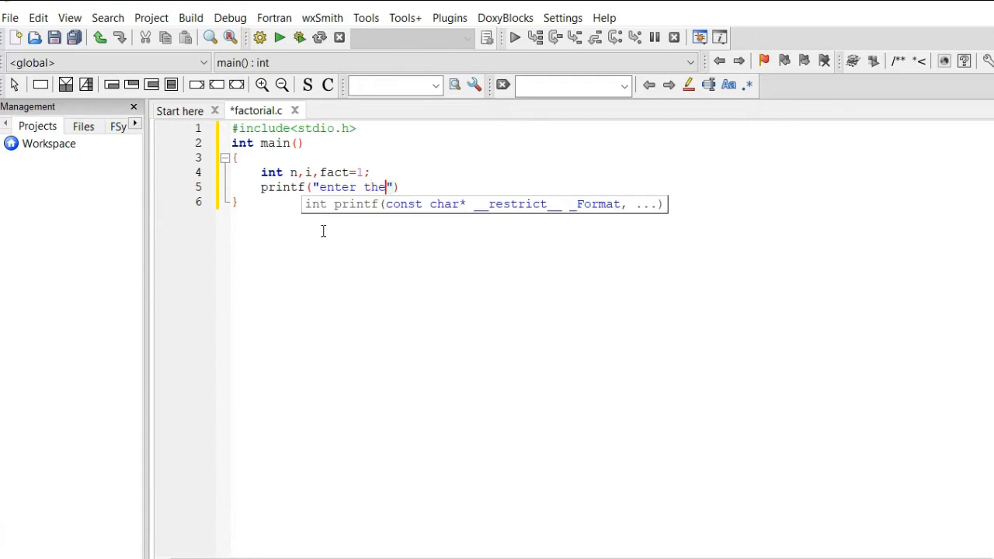
{"action": "type", "text": "n val"}
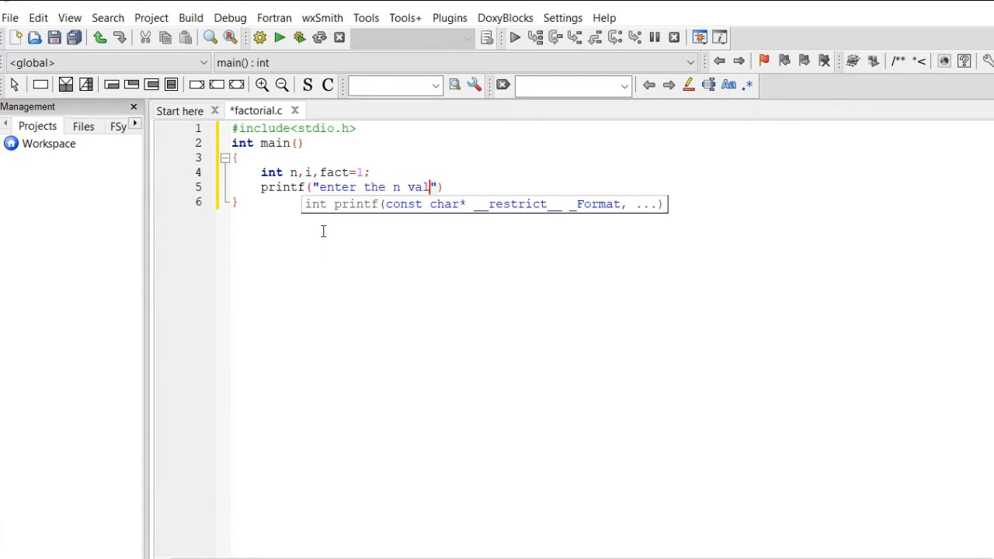
{"action": "type", "text": "ue:"}
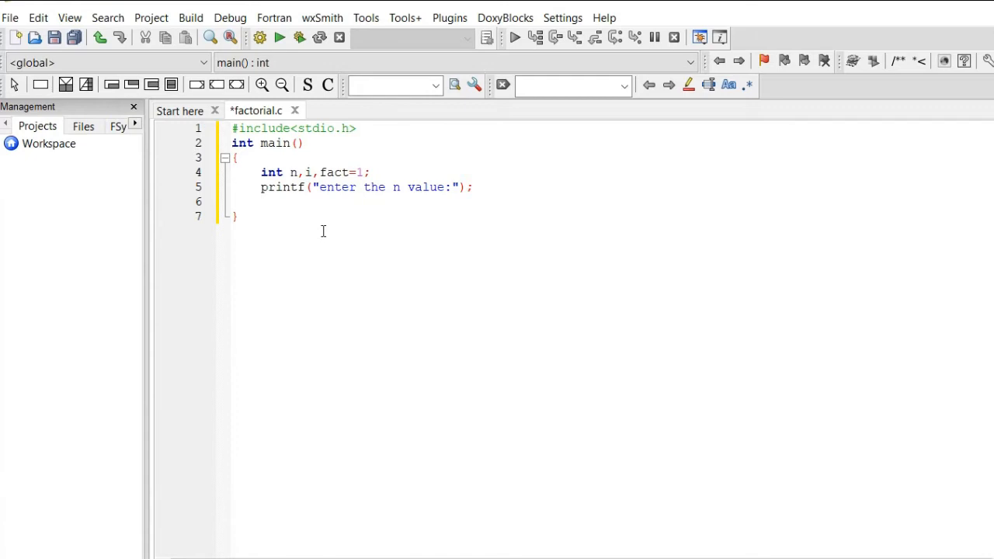
{"action": "type", "text": "scanf("}
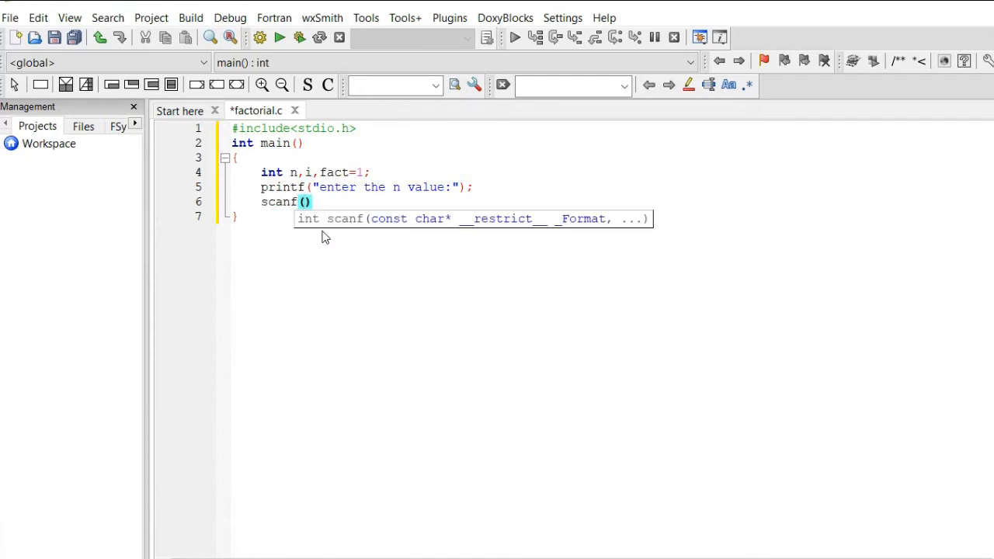
Complete scanf("%d",&n); correcting %D to %d, and begin the for line
{"action": "type", "text": "\"%\""}
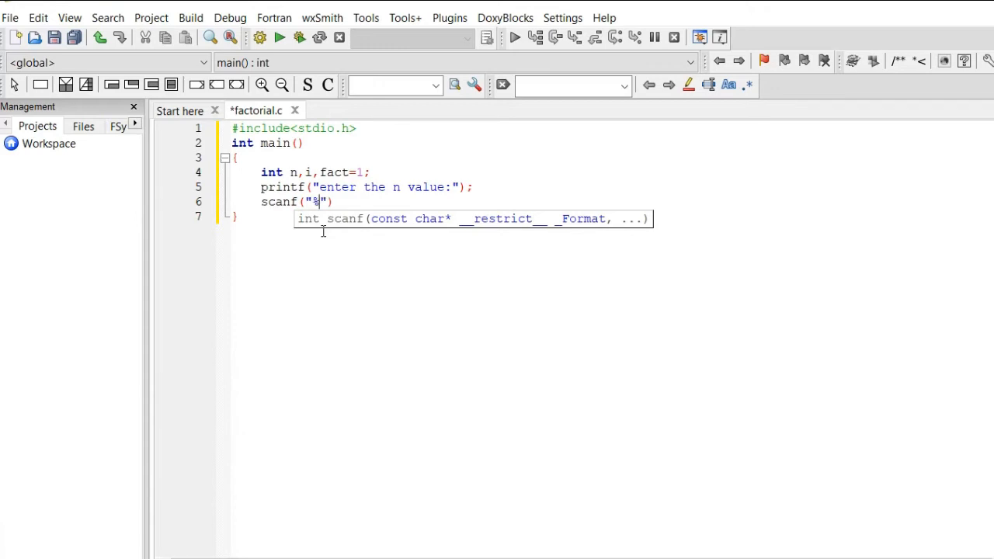
{"action": "type", "text": "D"}
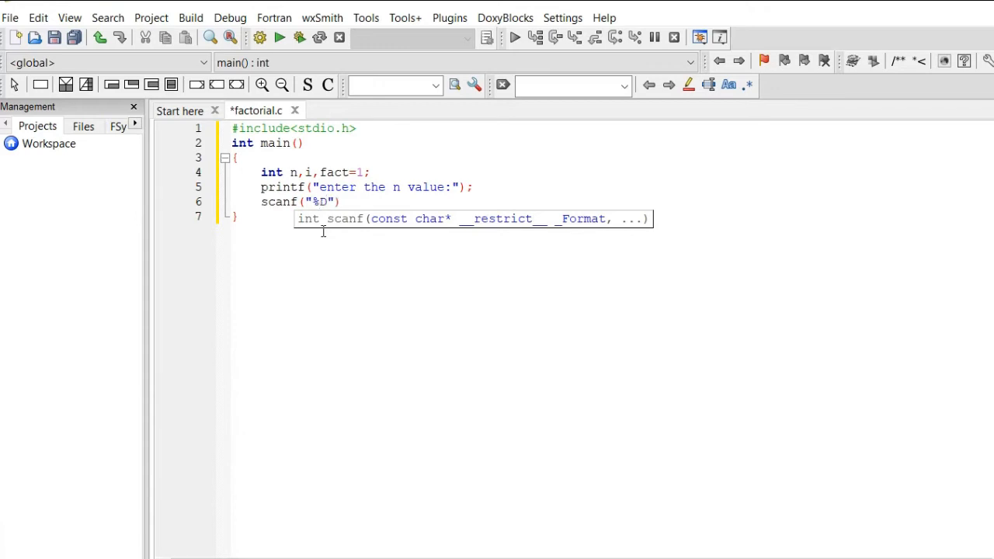
{"action": "type", "text": "d"}
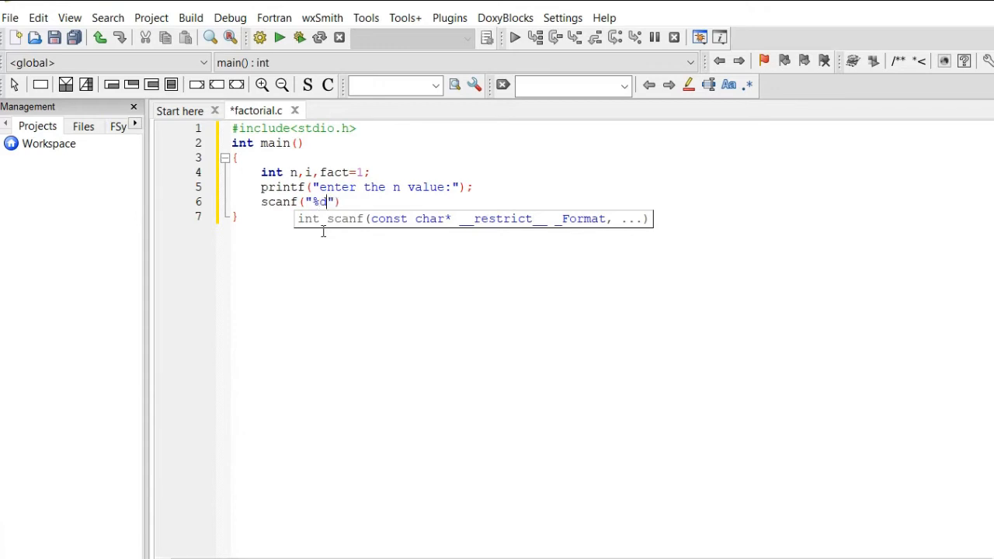
{"action": "type", "text": ","}
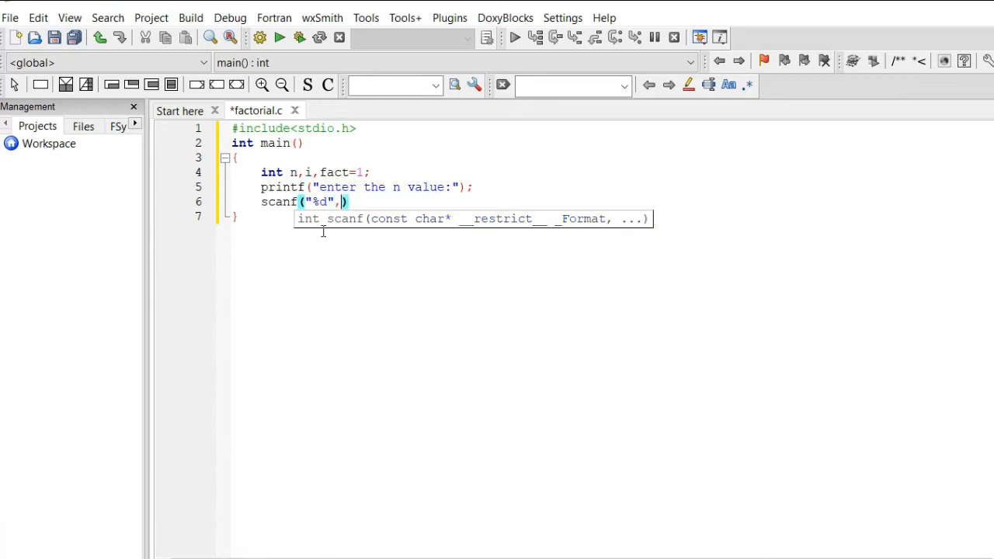
{"action": "type", "text": "&n"}
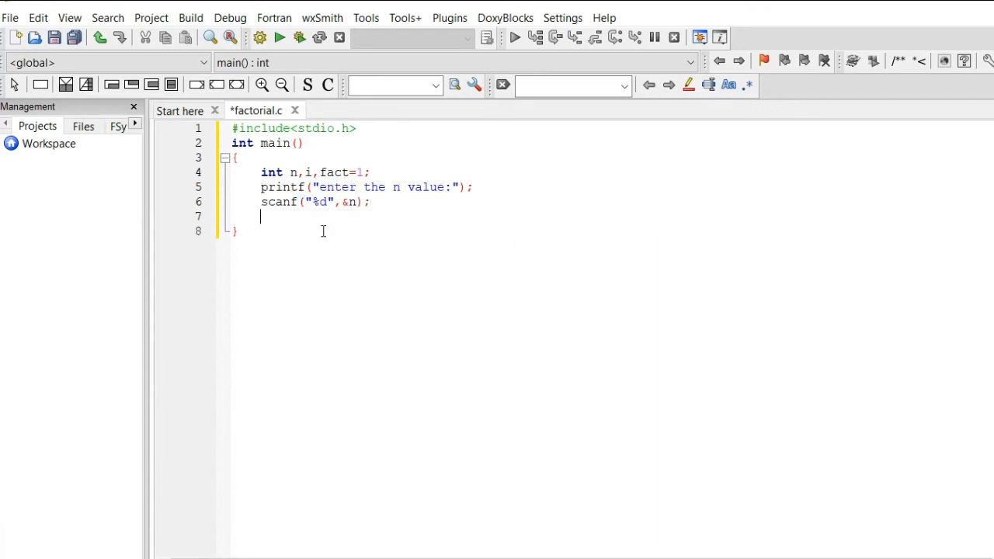
{"action": "type", "text": "fo"}
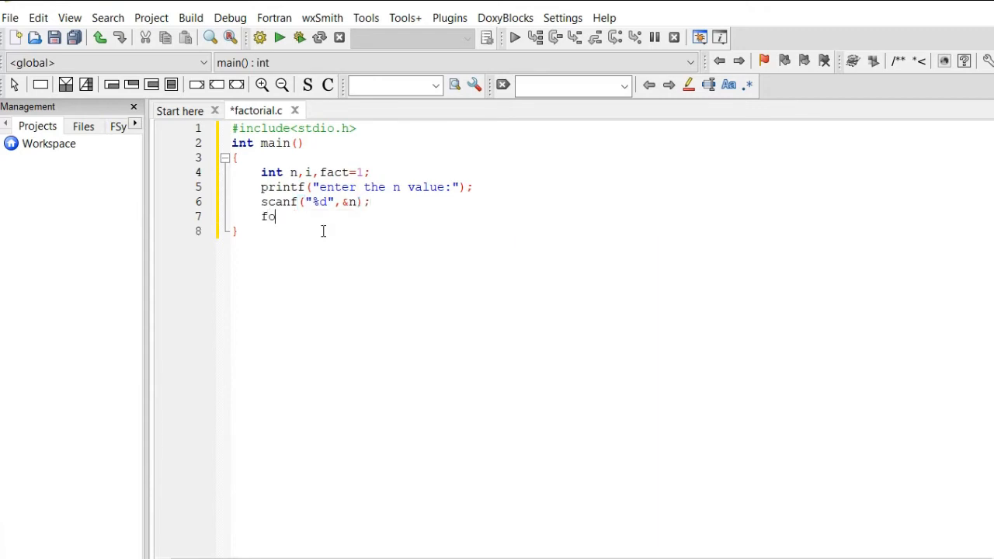
Write the loop header for(i=1;i<=n;i++)
{"action": "type", "text": "r(i)"}
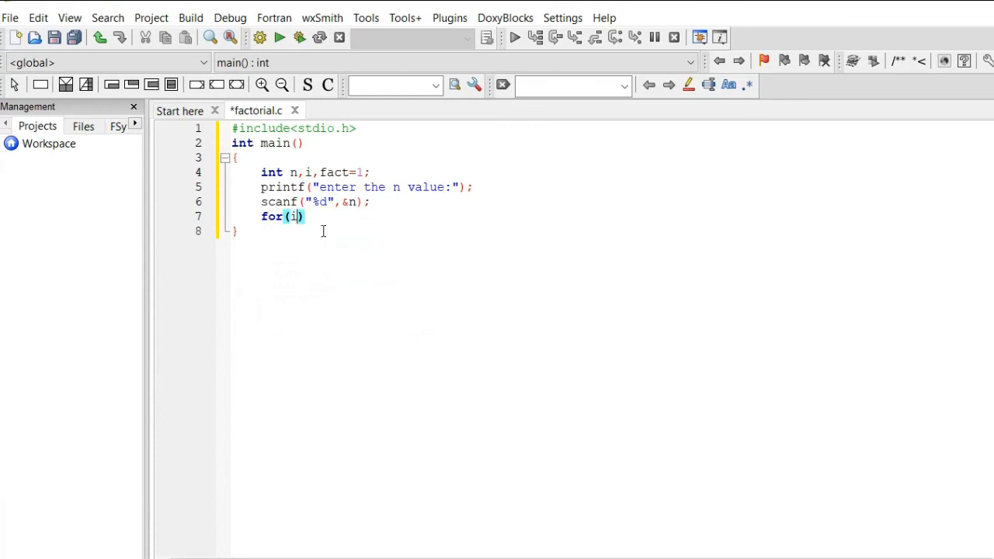
{"action": "type", "text": "=1;i"}
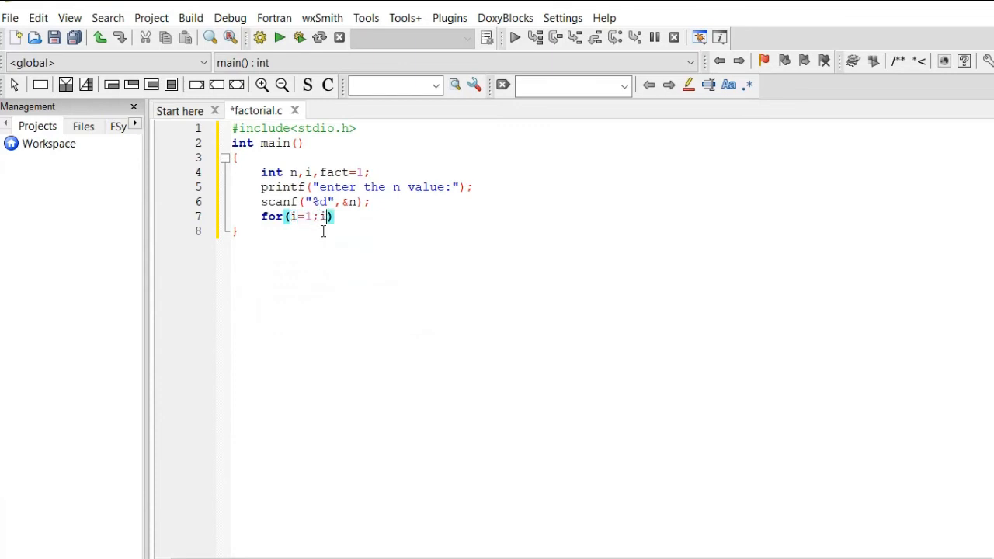
{"action": "type", "text": "<=n"}
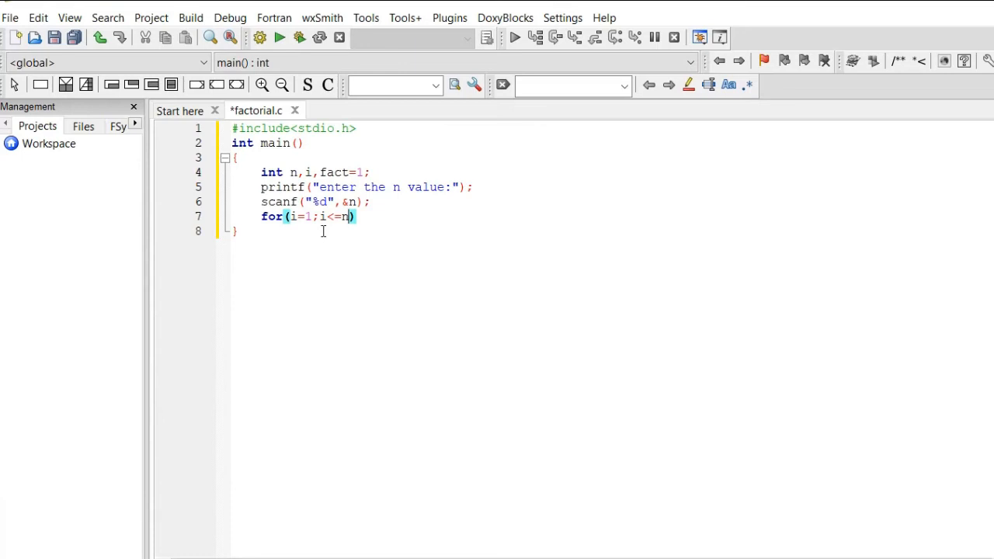
{"action": "type", "text": ";i"}
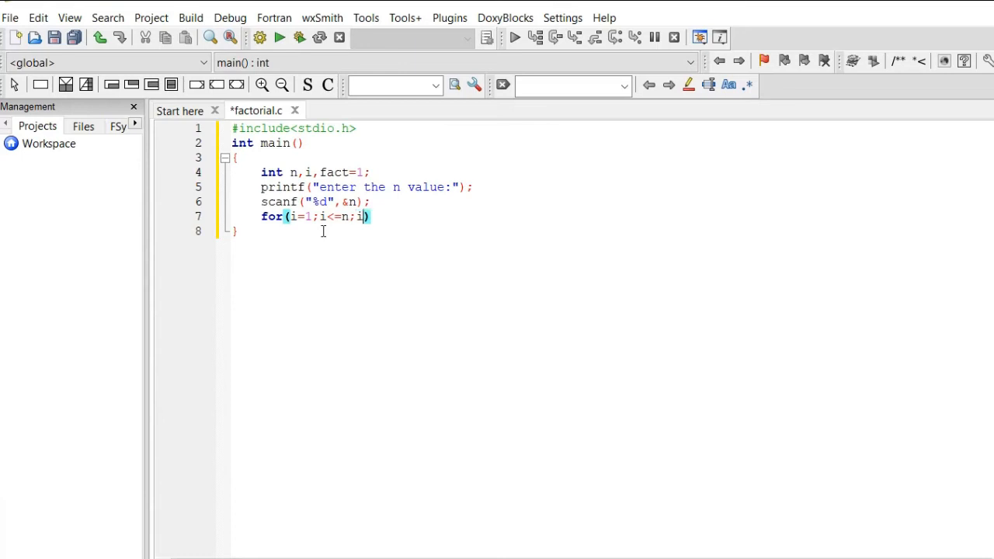
{"action": "type", "text": "++"}
{"action": "type", "text": "fact"}
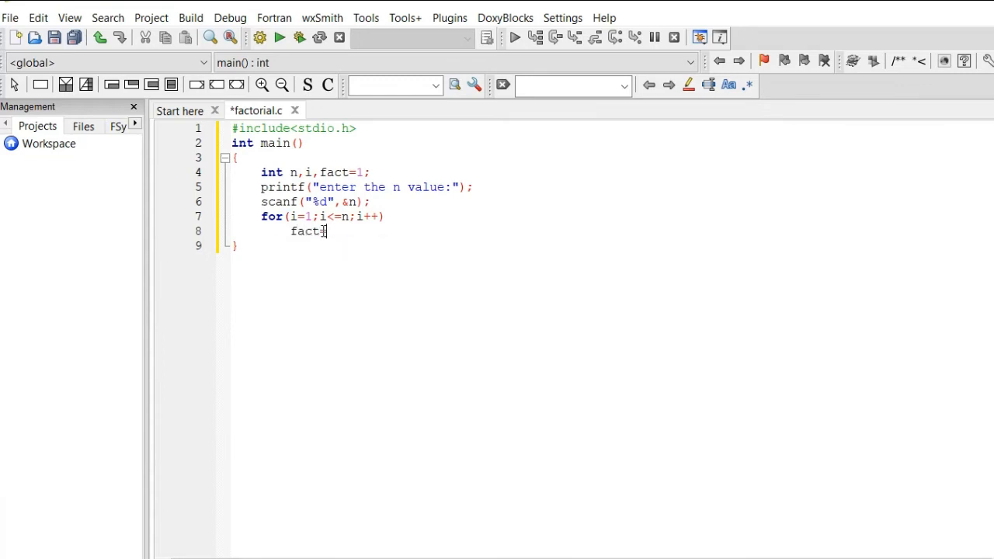
Add fact=fact*i inside the loop and begin the printf line below
{"action": "type", "text": "=fact*"}
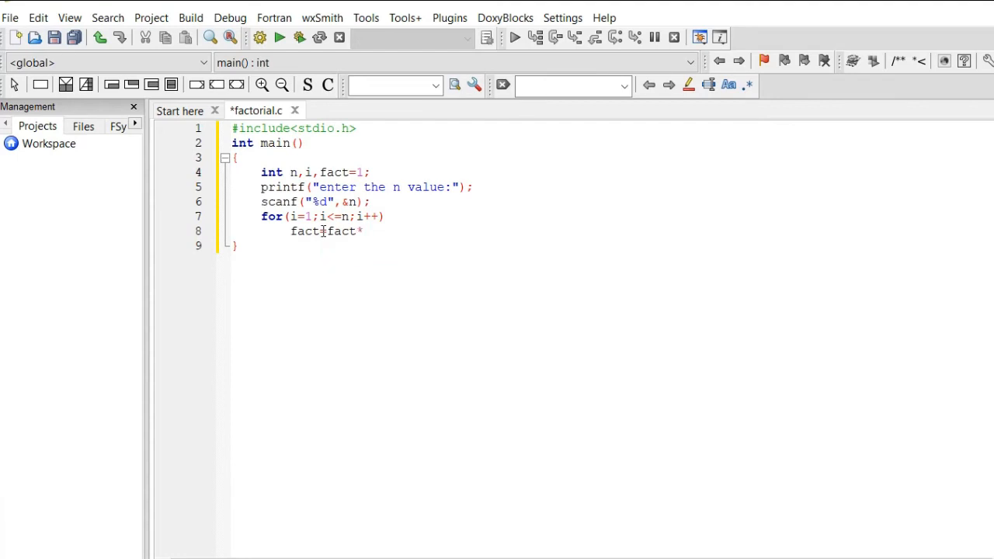
{"action": "type", "text": "i"}
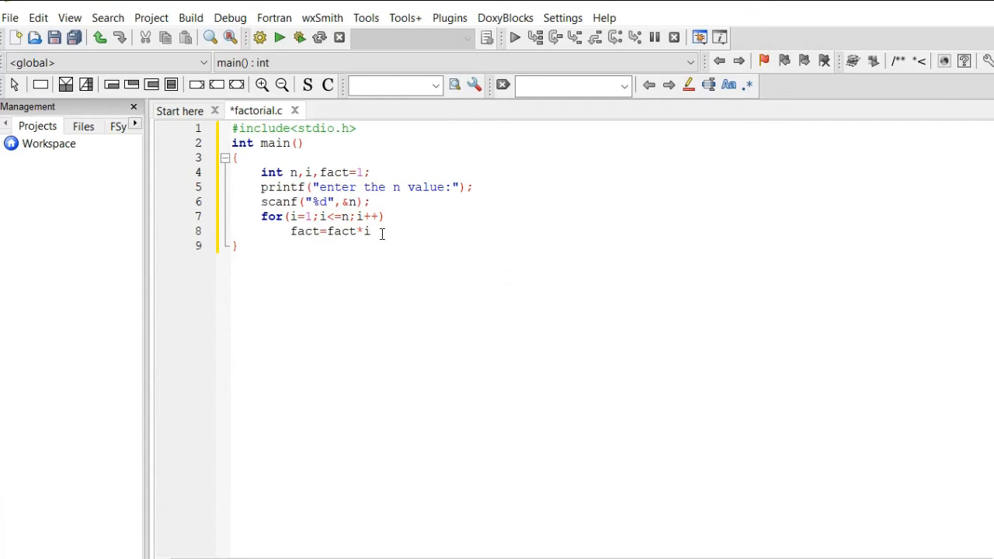
{"action": "type", "text": "printf("}
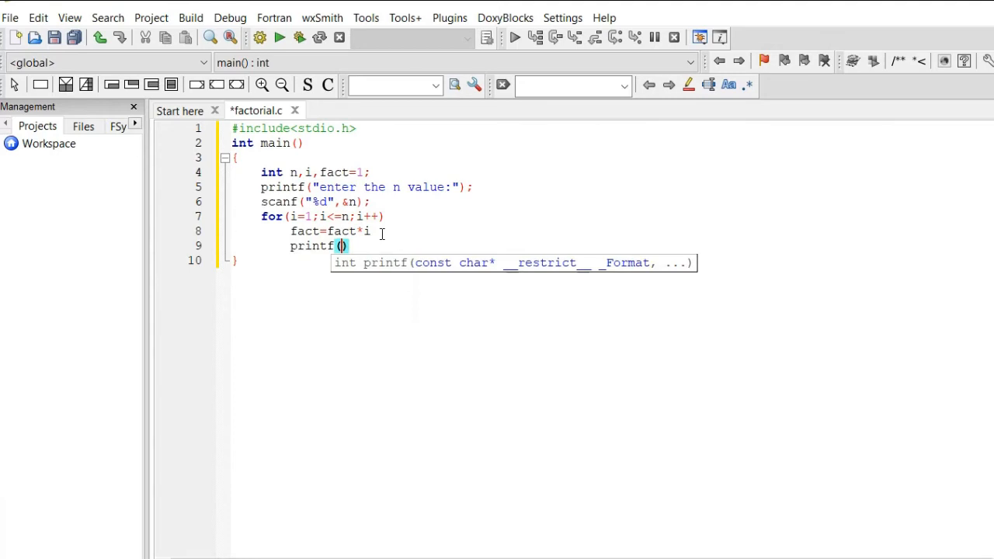
Write the format string "factorial of %d is %d" inside the printf call
{"action": "type", "text": "\"fact\""}
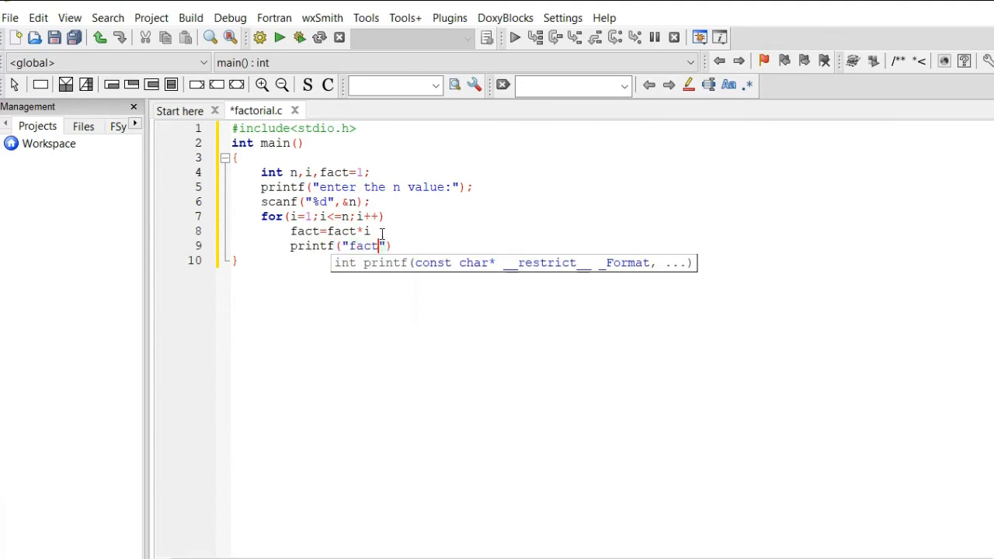
{"action": "type", "text": "oria"}
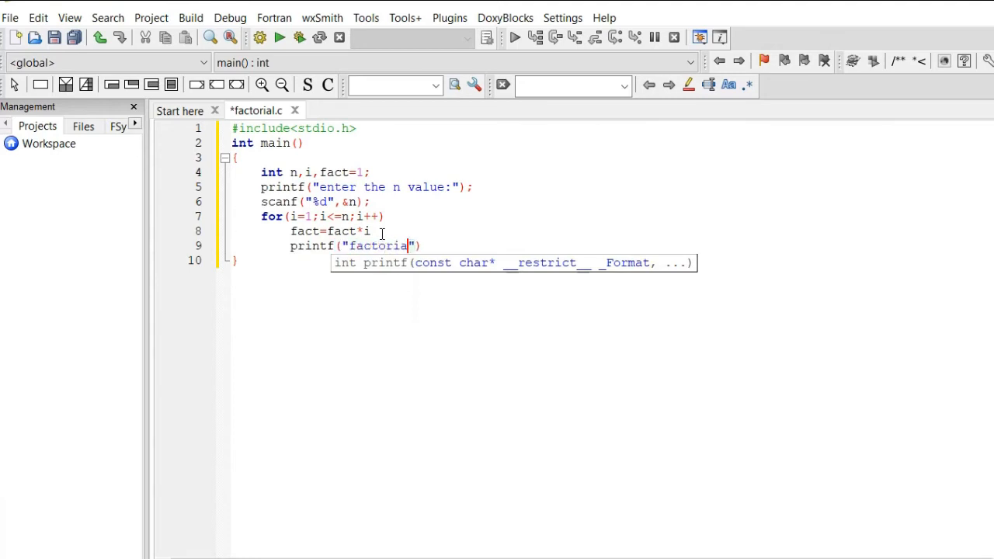
{"action": "type", "text": "l of"}
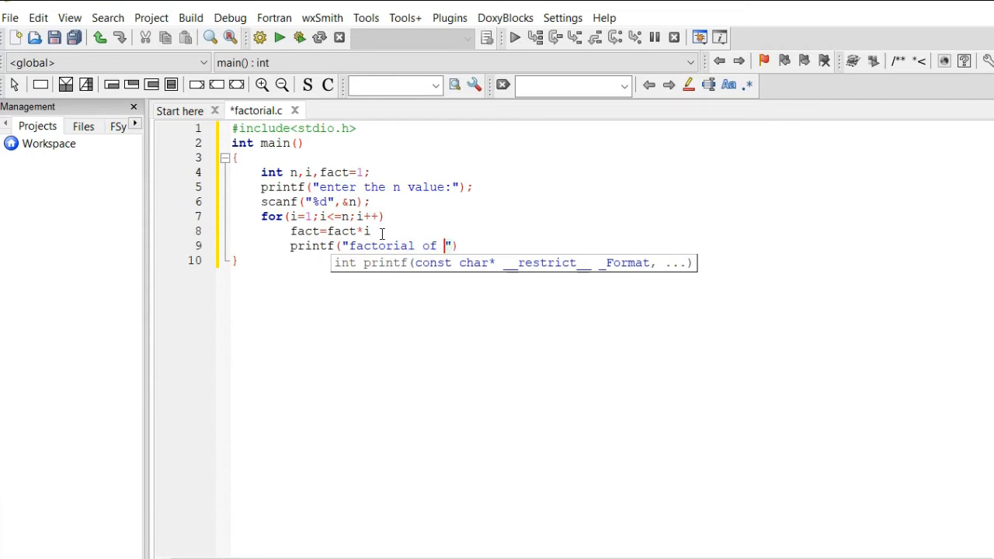
{"action": "type", "text": "%d is"}
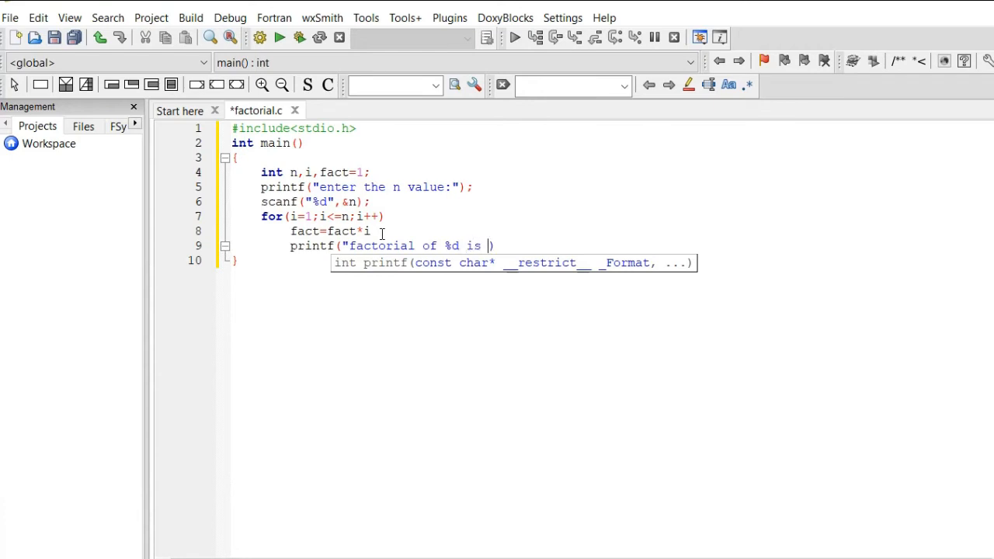
{"action": "type", "text": "%d)"}
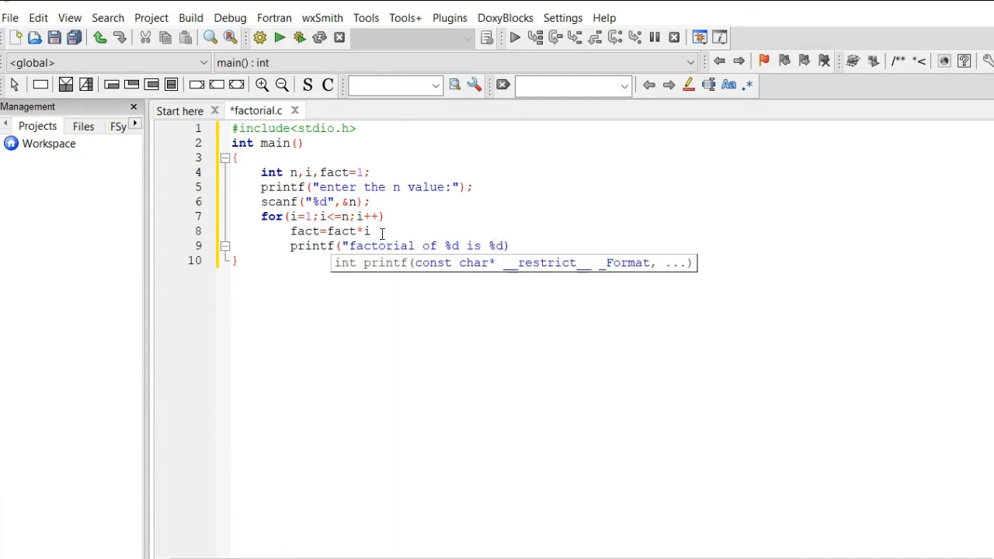
{"action": "type", "text": "\")"}
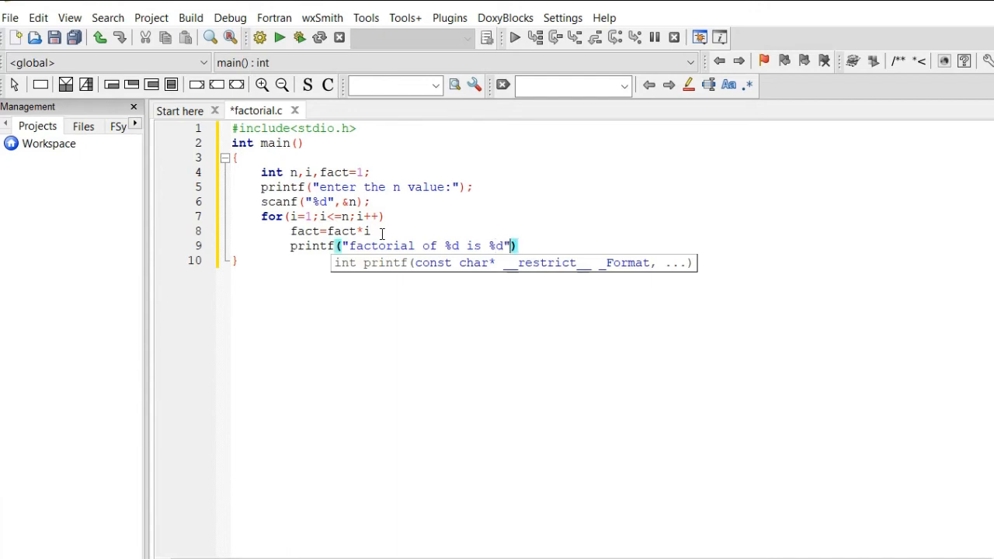
Pass n and fact as the printf arguments to finish the statement
{"action": "type", "text": ","}
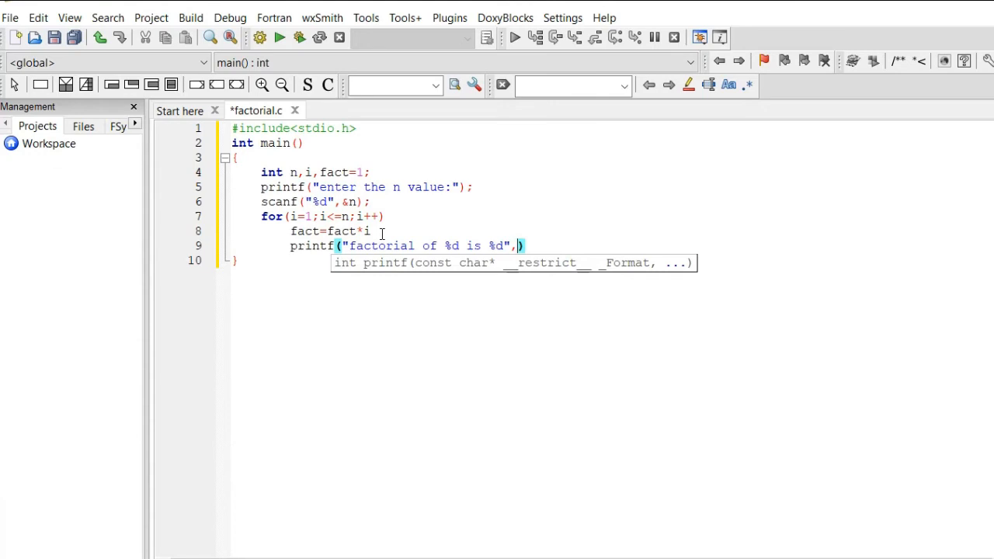
{"action": "type", "text": "n."}
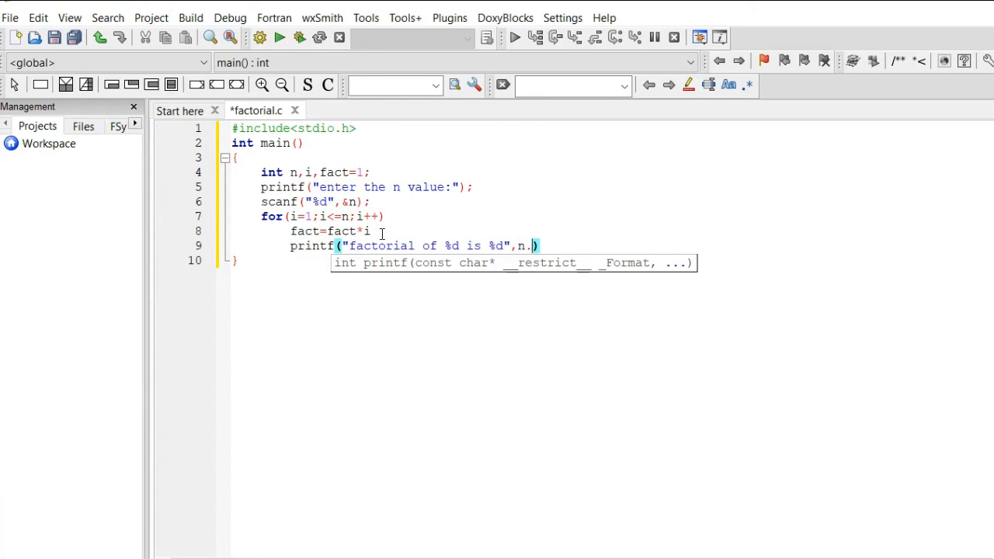
{"action": "type", "text": "fact"}
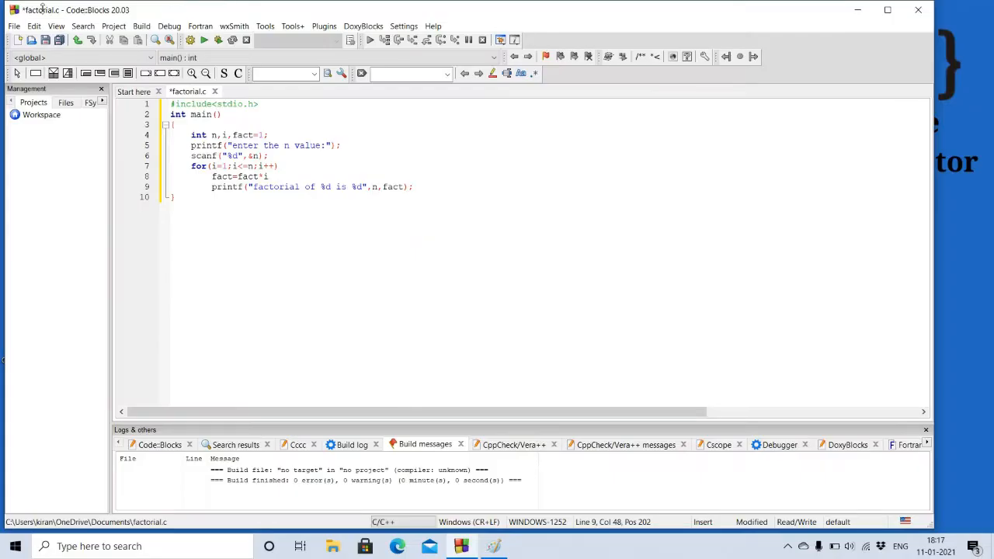
Build and run factorial.c, which fails with expected ';' before printf
{"action": "left_click", "coordinate": [141, 25]}
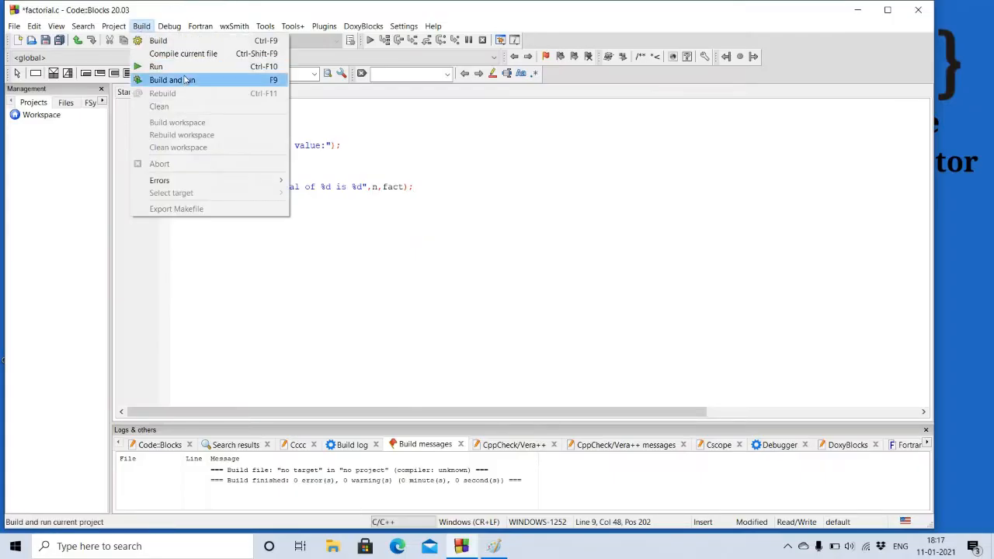
{"action": "left_click", "coordinate": [171, 79]}
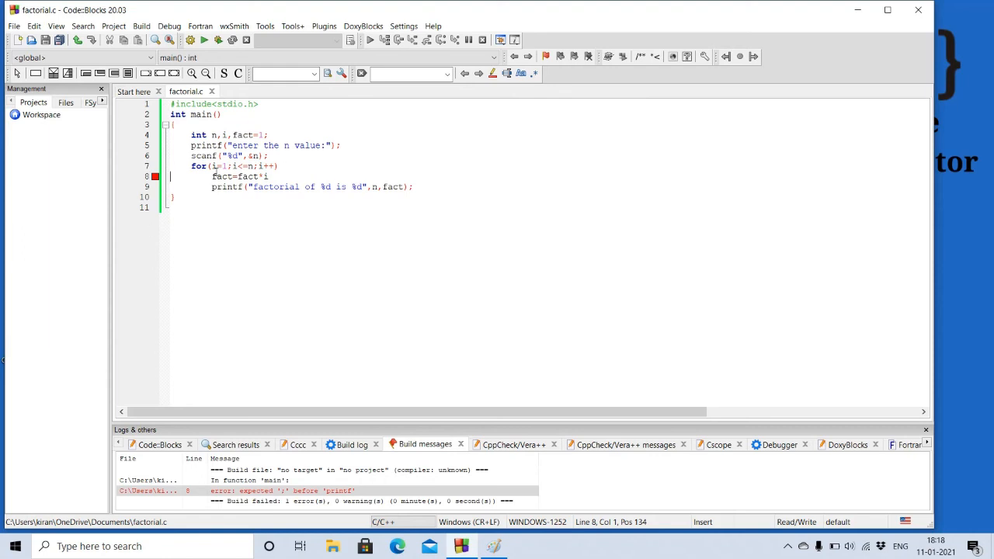
Add the semicolon after fact=fact*i and rebuild and run, entering 5
{"action": "type", "text": ";"}
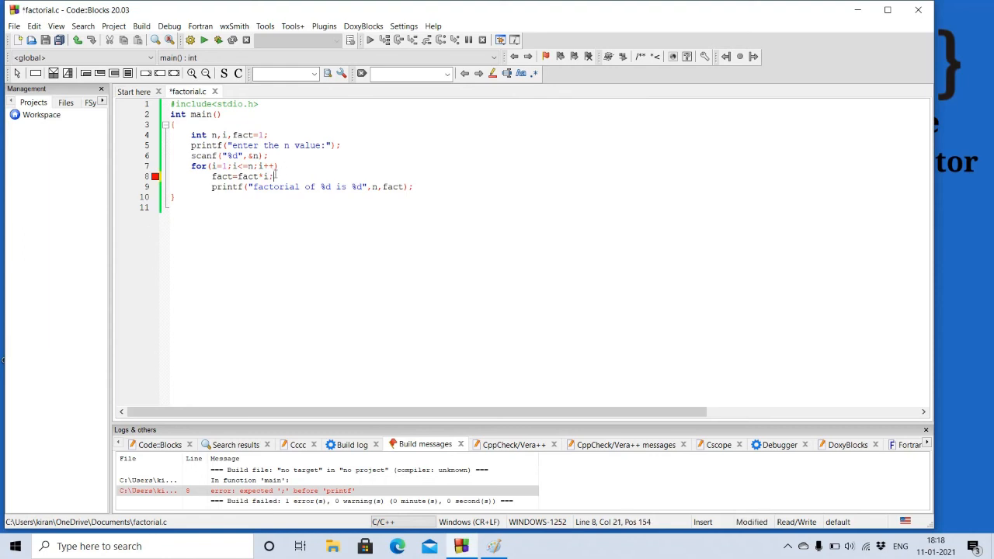
{"action": "left_click", "coordinate": [140, 25]}
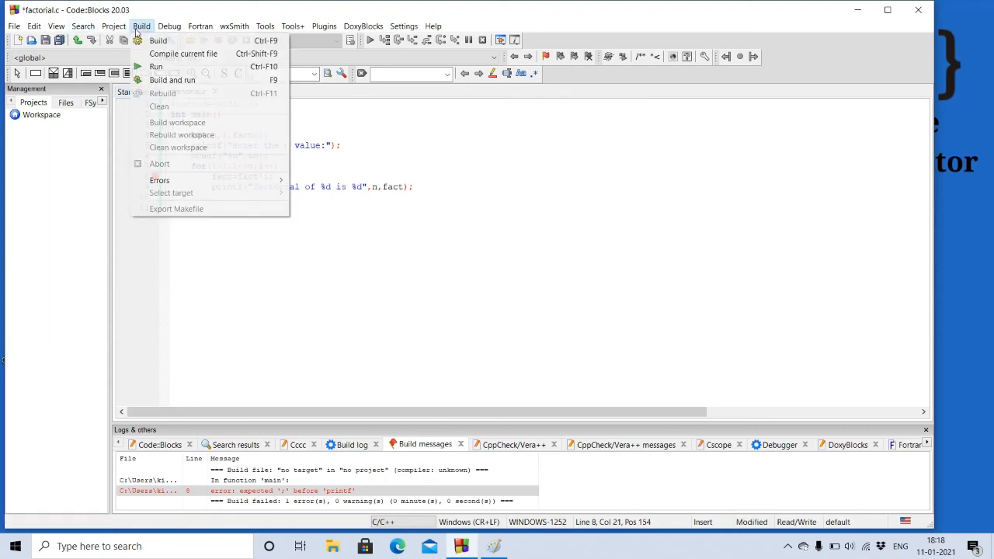
{"action": "left_click", "coordinate": [171, 81]}
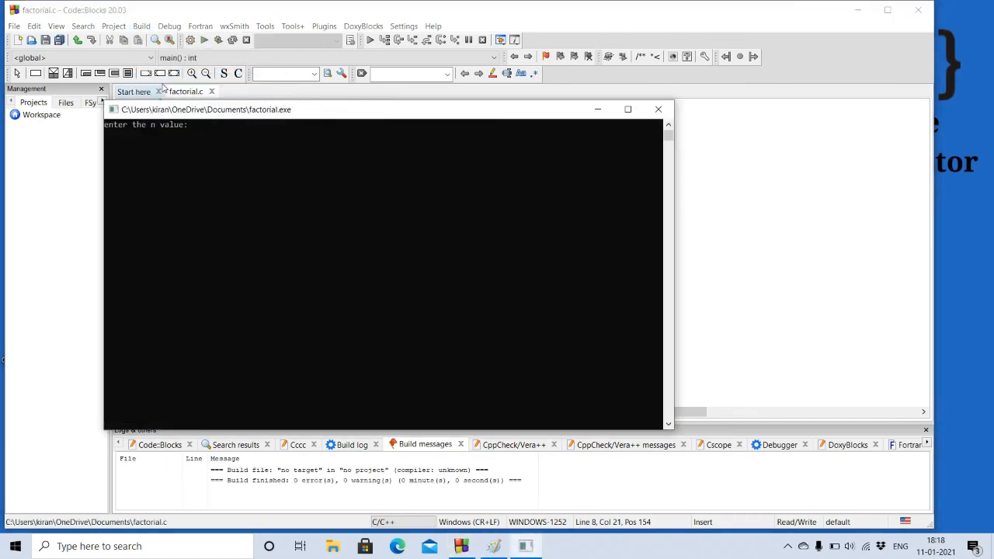
{"action": "type", "text": "5"}
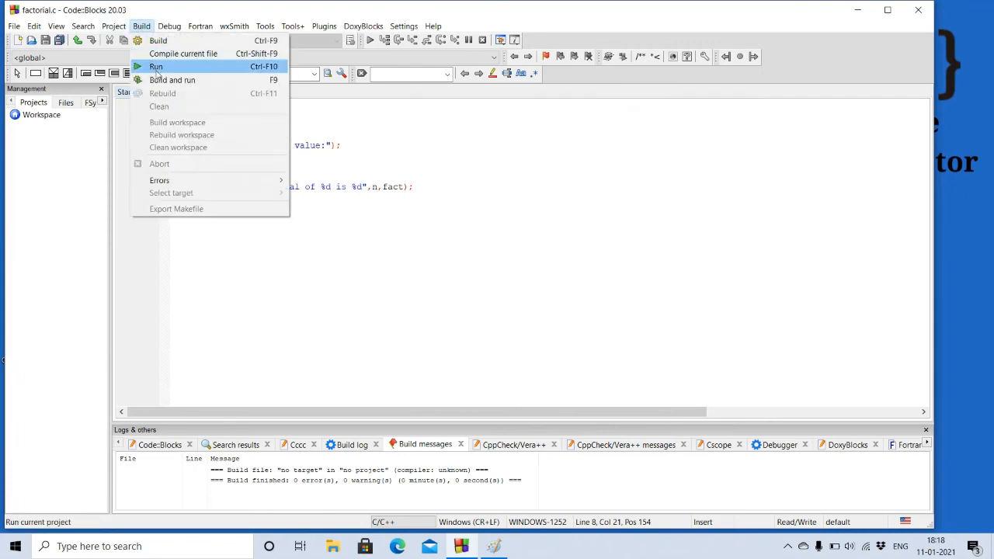
Run again with n=2, see "factorial of 2 is 2", and close the console
{"action": "left_click", "coordinate": [156, 65]}
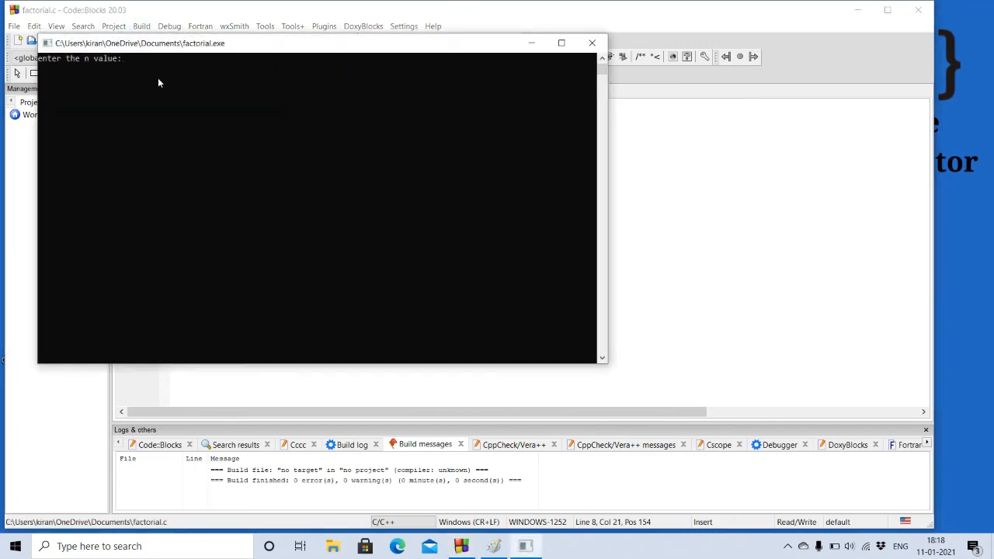
{"action": "type", "text": "2"}
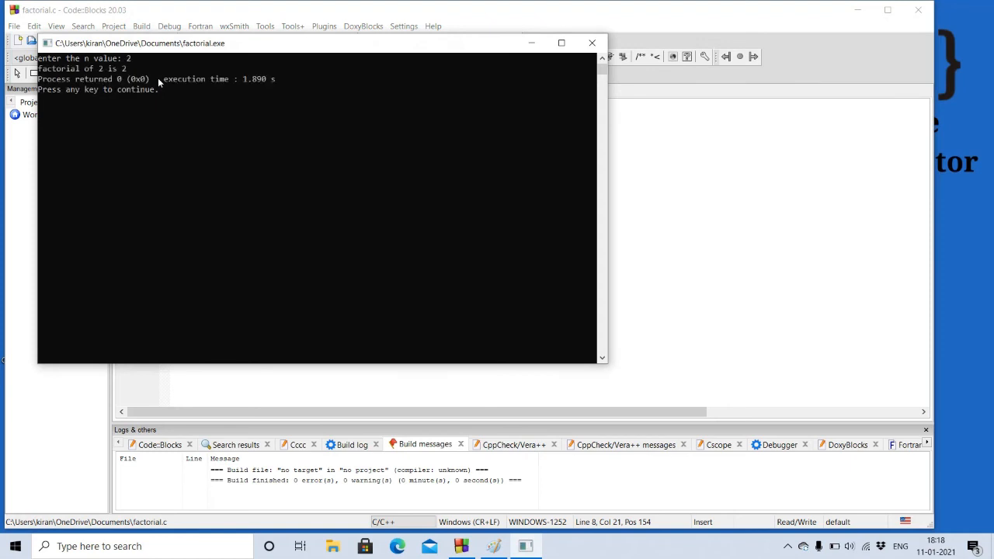
{"action": "left_click", "coordinate": [592, 44]}
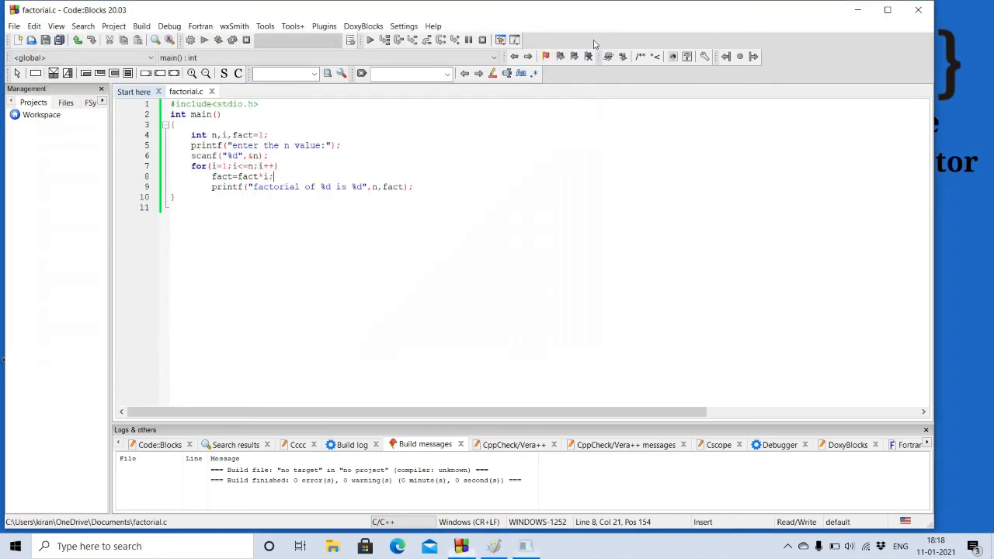